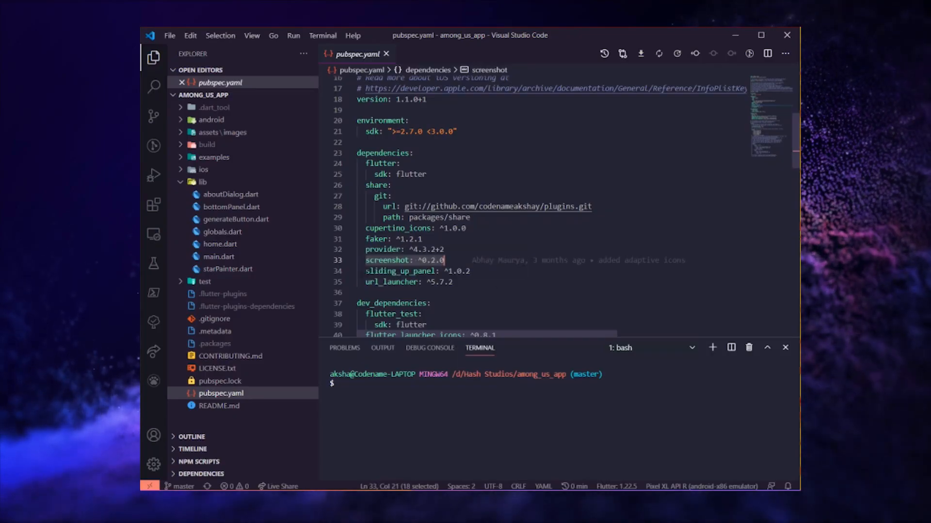
Switch from the pubspec.yaml dependencies to the codenameakshay GitHub profile in the browser.
left_click(402, 272)
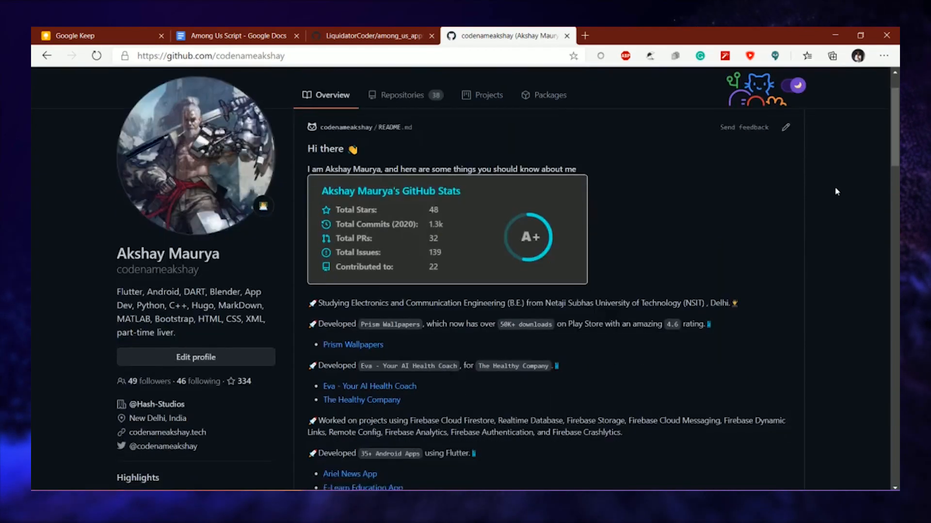
Scroll the GitHub profile through the pinned repositories and contribution graph and back up.
scroll("down", 3)
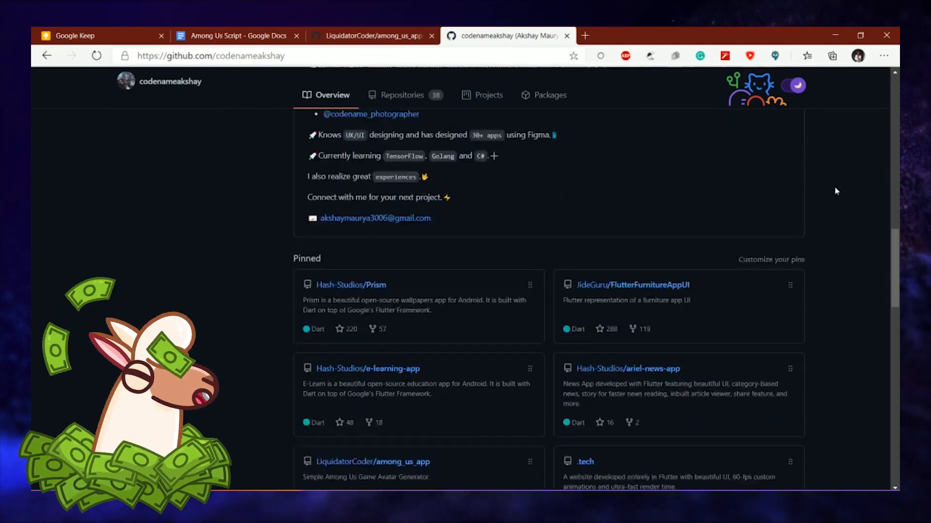
scroll("down", 3)
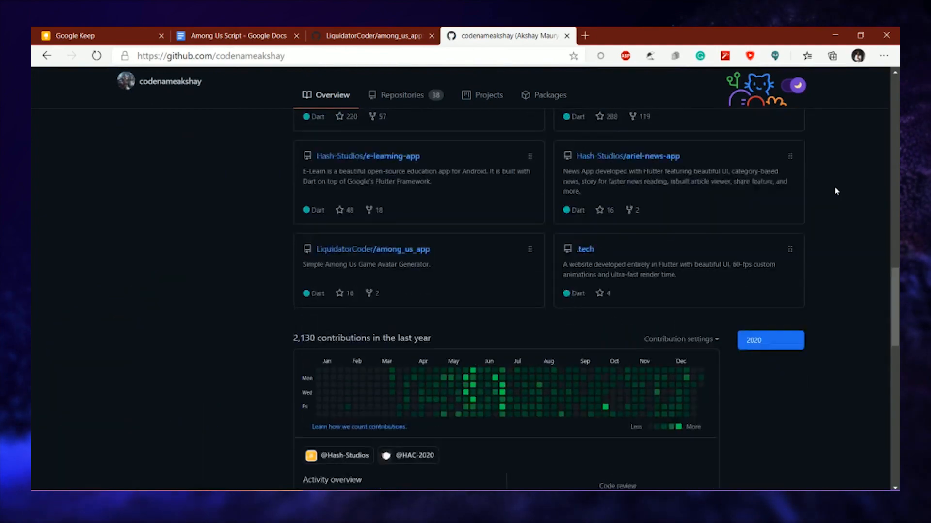
scroll("up", 3)
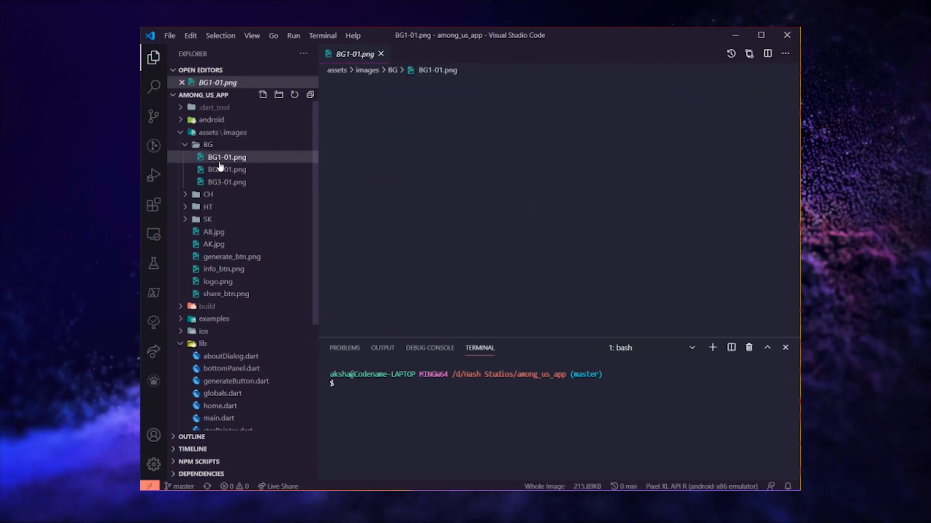
Preview the BG2-01.png background, a CH character body image and the HT3-01.png hat image.
left_click(227, 169)
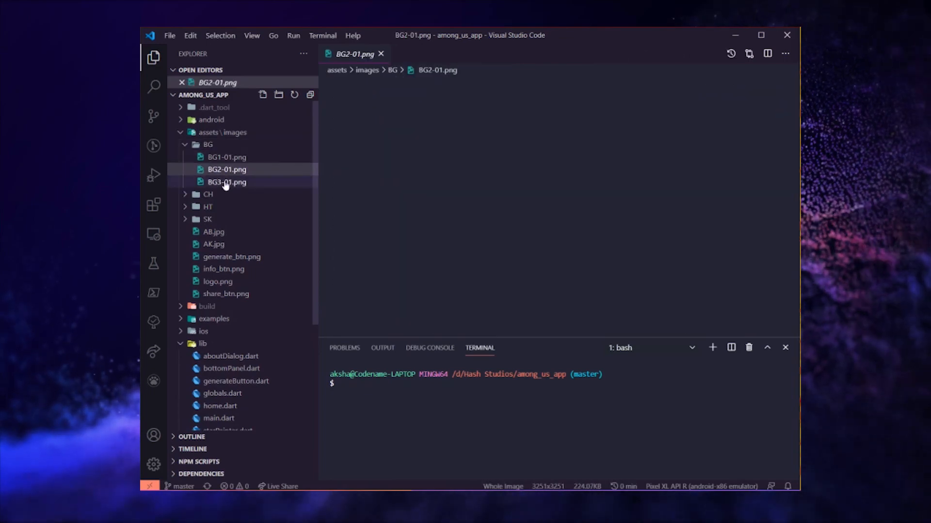
left_click(227, 182)
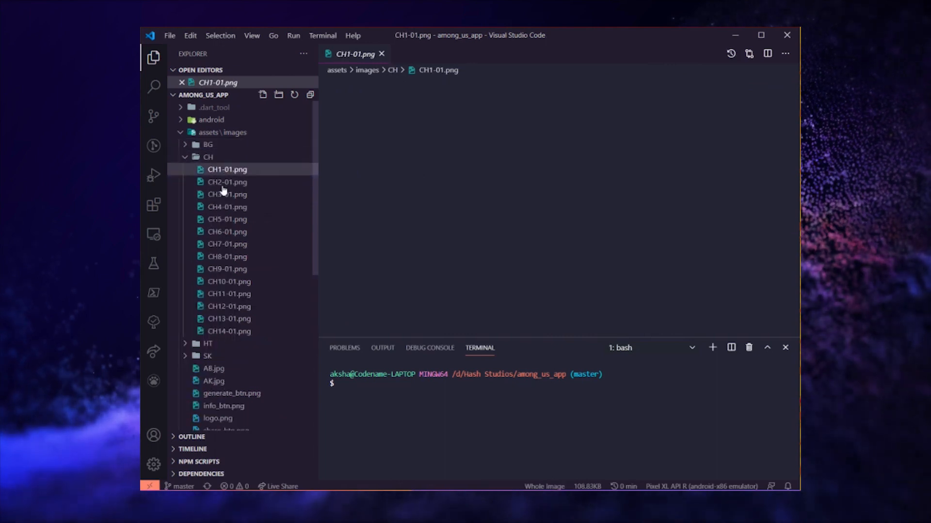
left_click(227, 256)
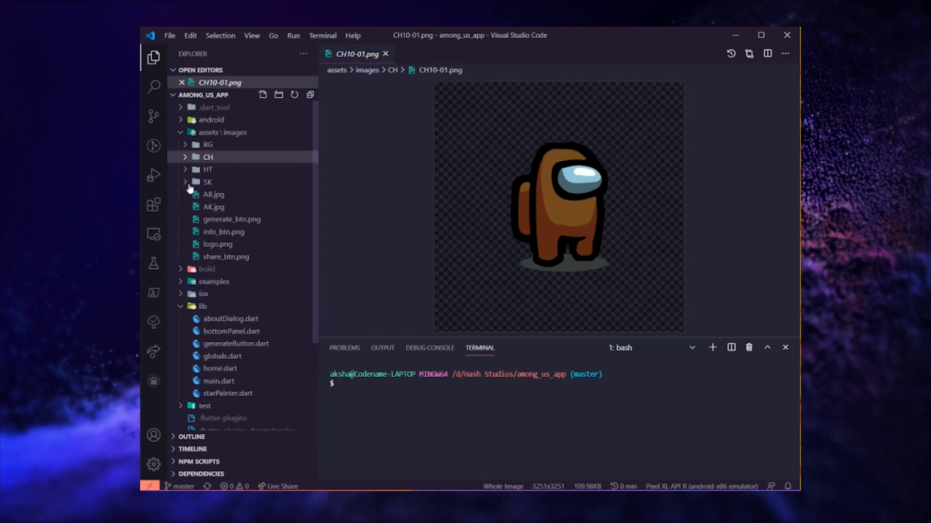
left_click(208, 168)
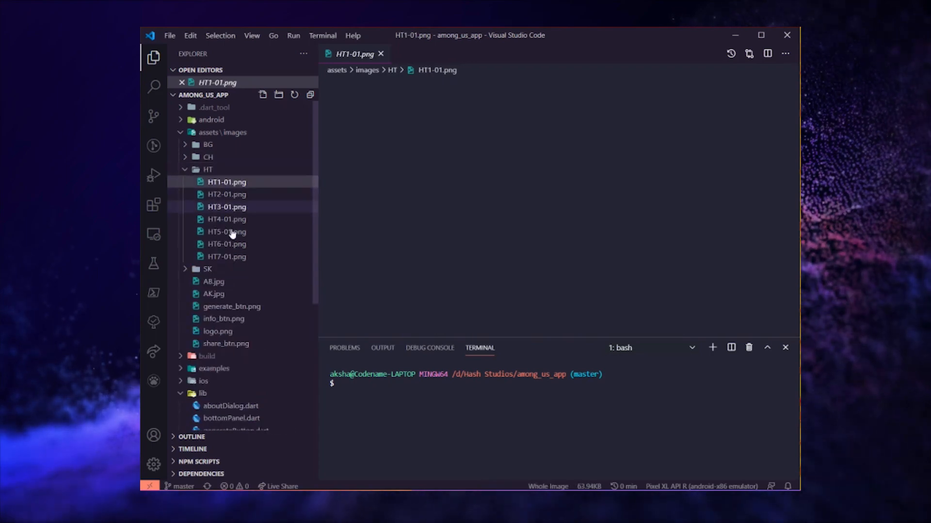
left_click(227, 244)
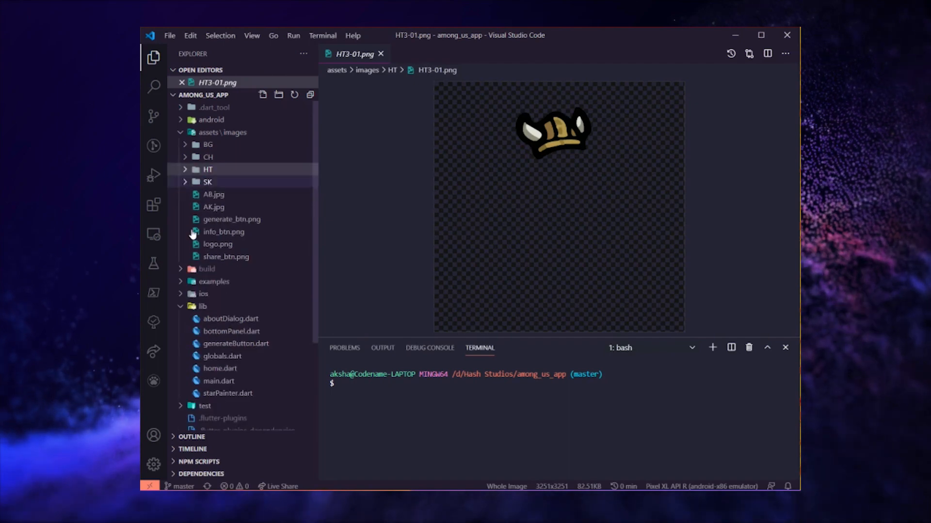
Preview the generate_btn, share_btn and info_btn button graphics.
left_click(221, 357)
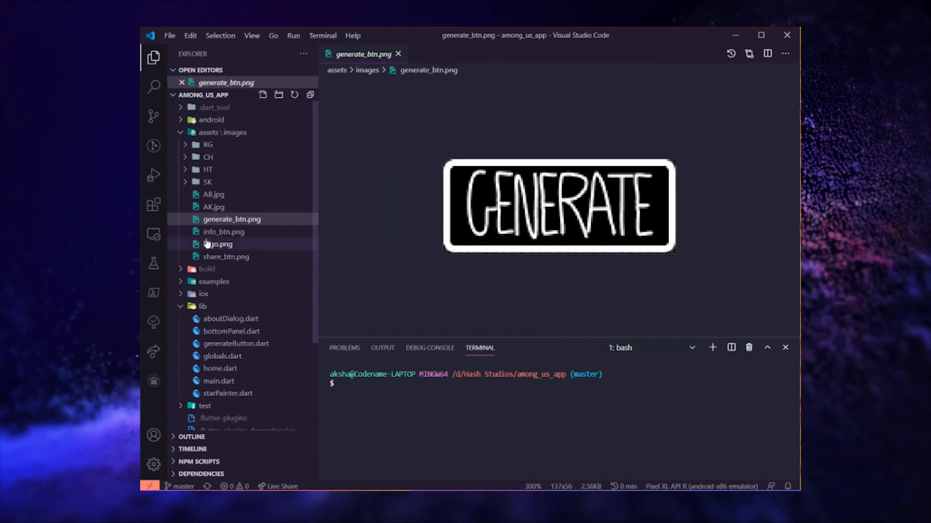
left_click(226, 256)
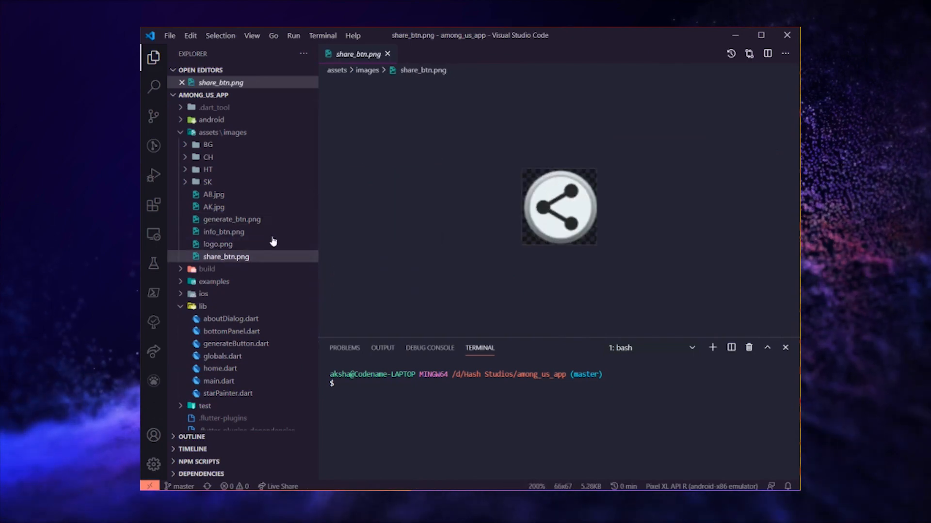
left_click(223, 232)
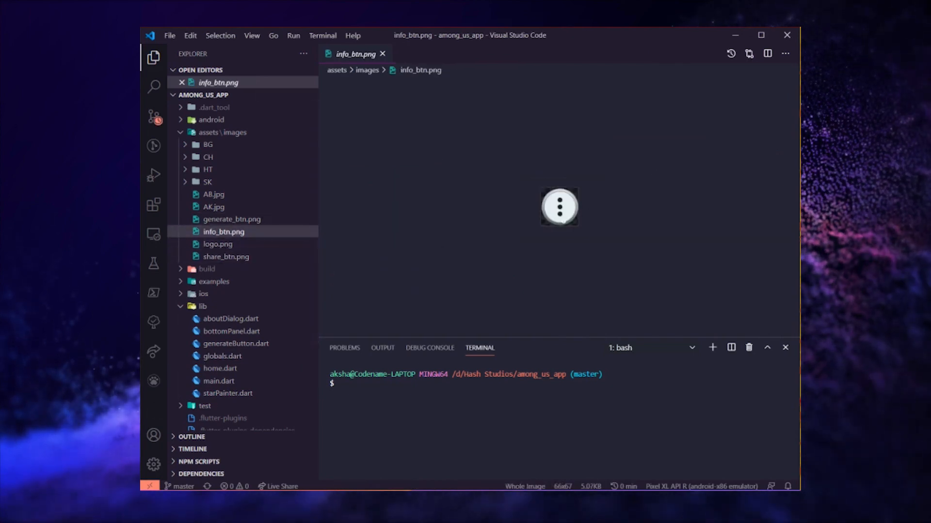
left_click(218, 244)
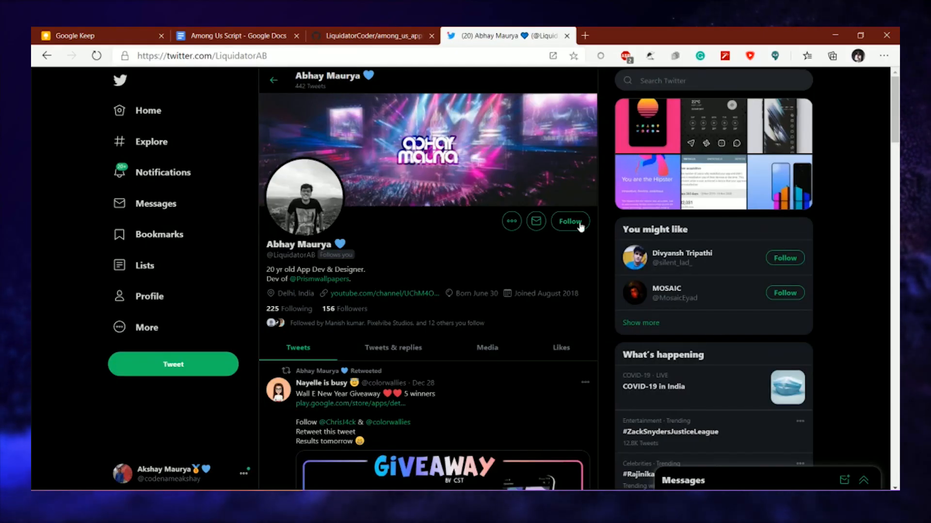
left_click(570, 221)
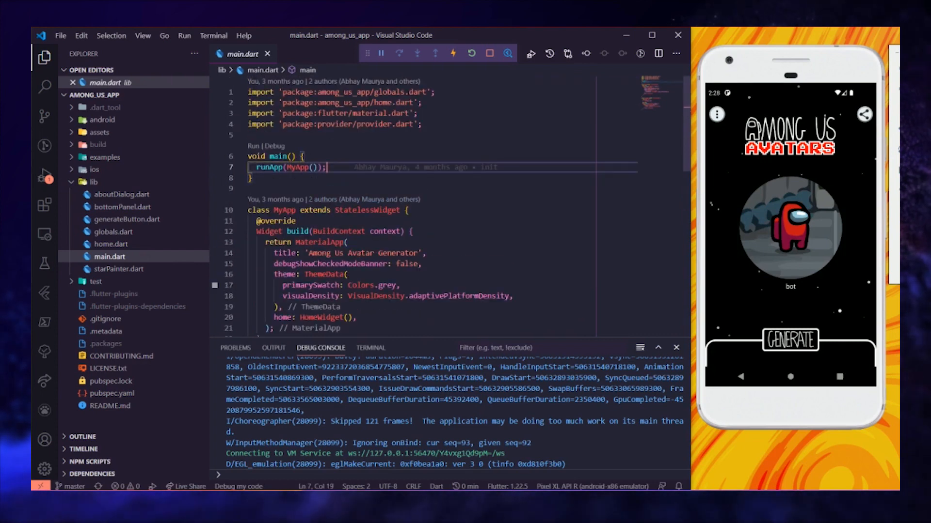
Scroll through main.dart and home.dart's share and layout code, ending on generateButton.dart.
scroll("down", 3)
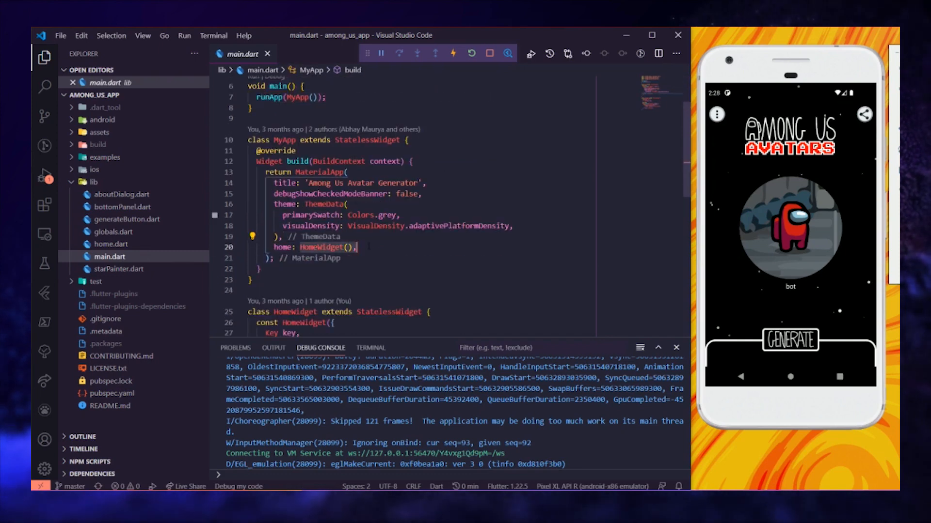
scroll("down", 3)
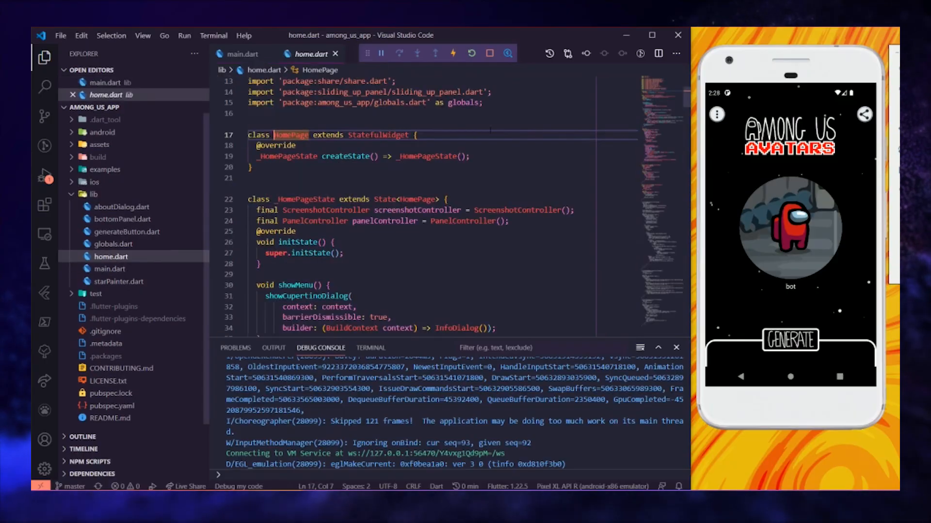
scroll("down", 3)
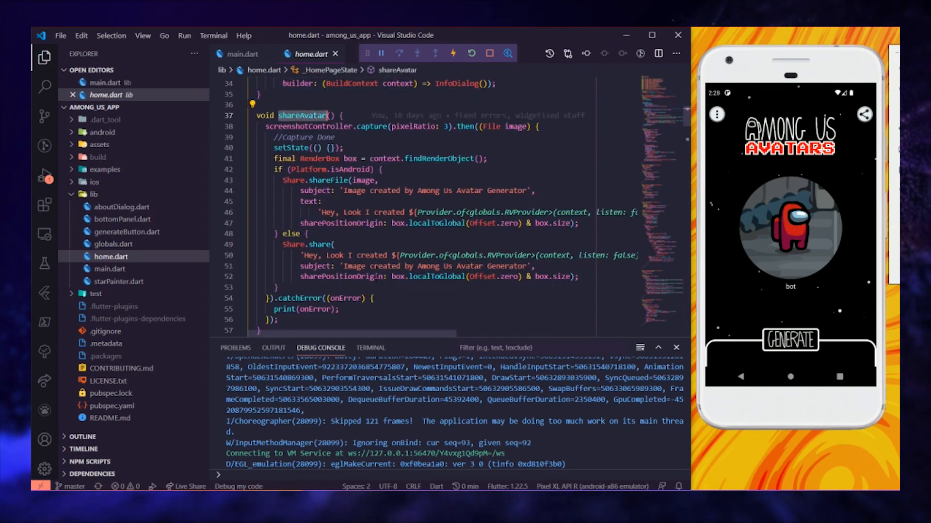
scroll("down", 3)
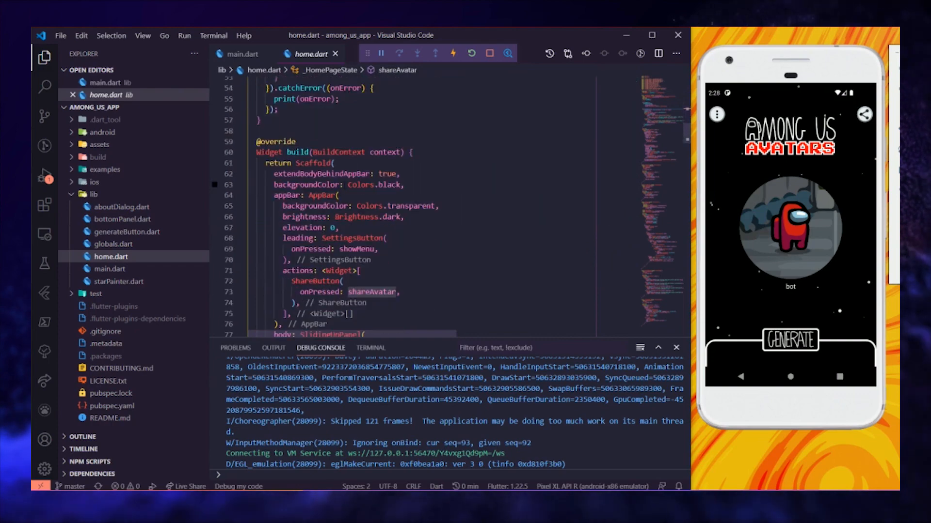
scroll("down", 3)
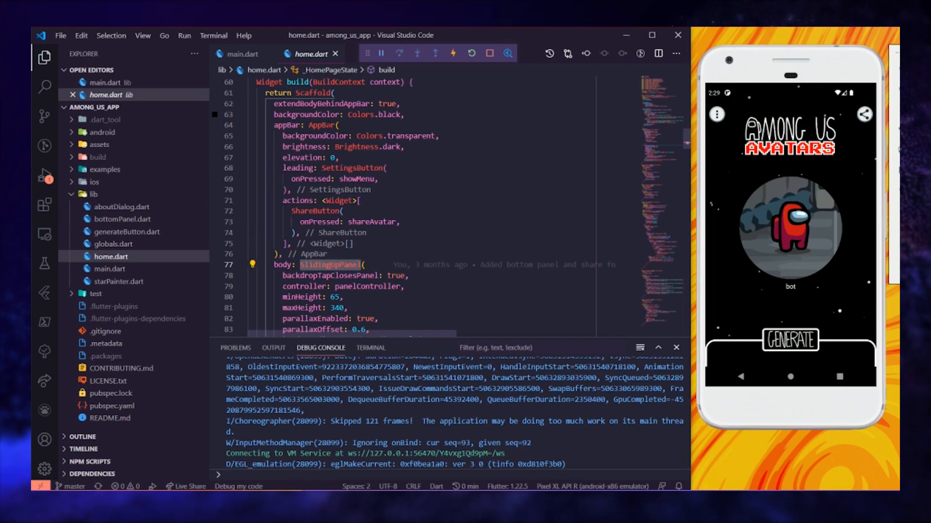
scroll("down", 3)
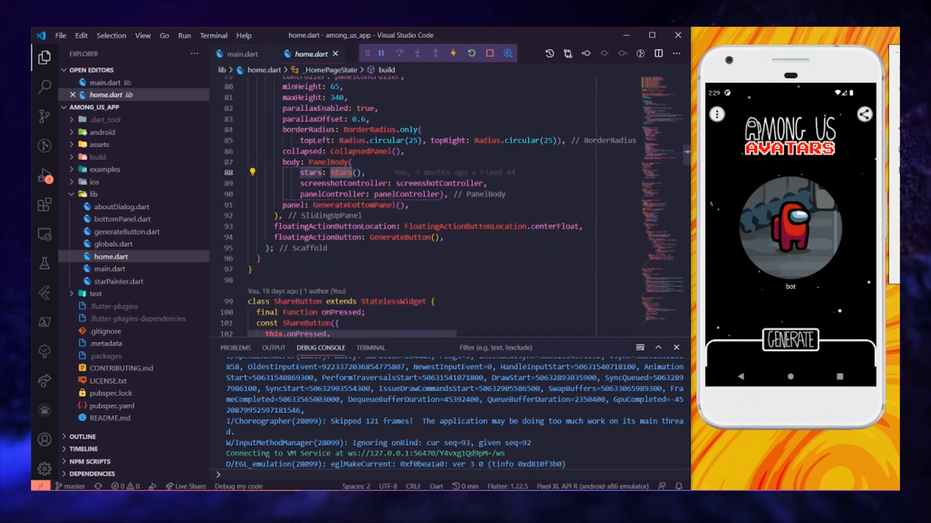
left_click(128, 232)
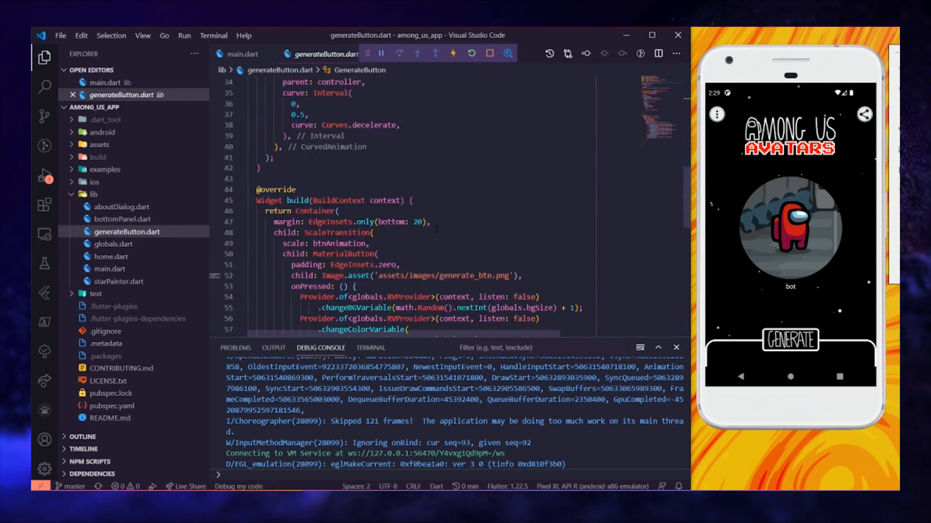
Scroll generateButton.dart, then look over globals.dart's shared variables and starPainter.dart.
scroll("down", 3)
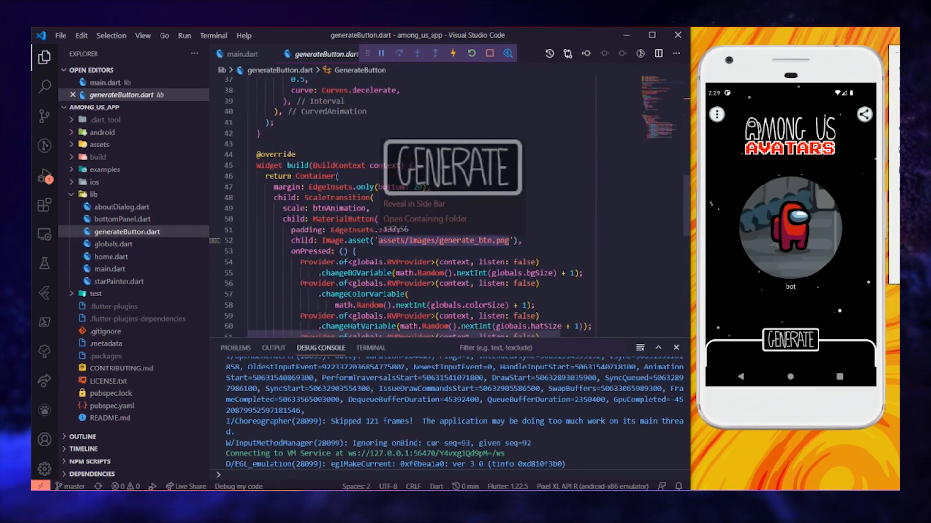
left_click(112, 244)
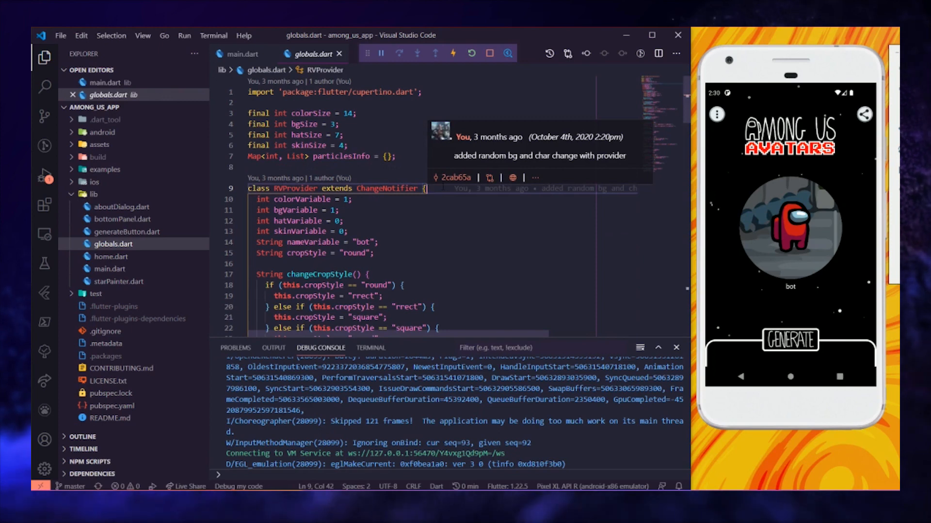
left_click(118, 281)
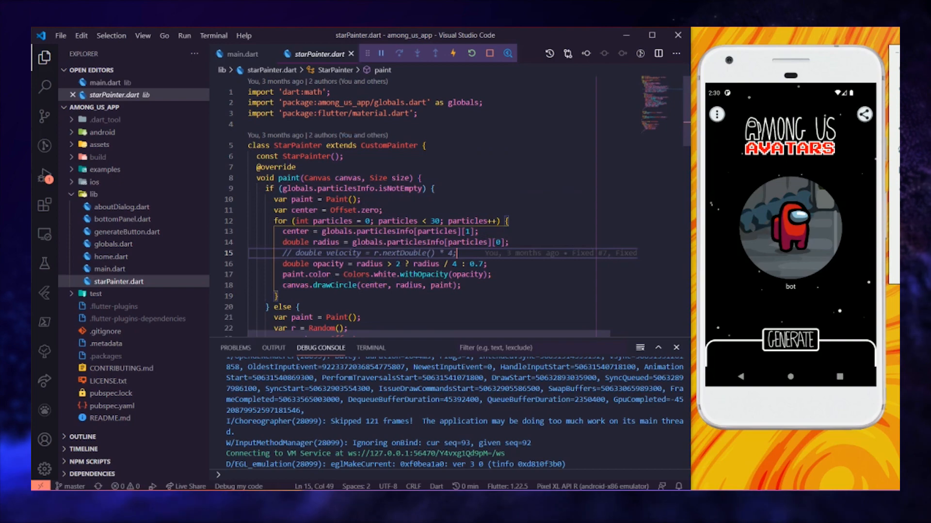
Review aboutDialog.dart and bottomPanel.dart, settling on bottomPanel.dart beside the emulator.
left_click(122, 207)
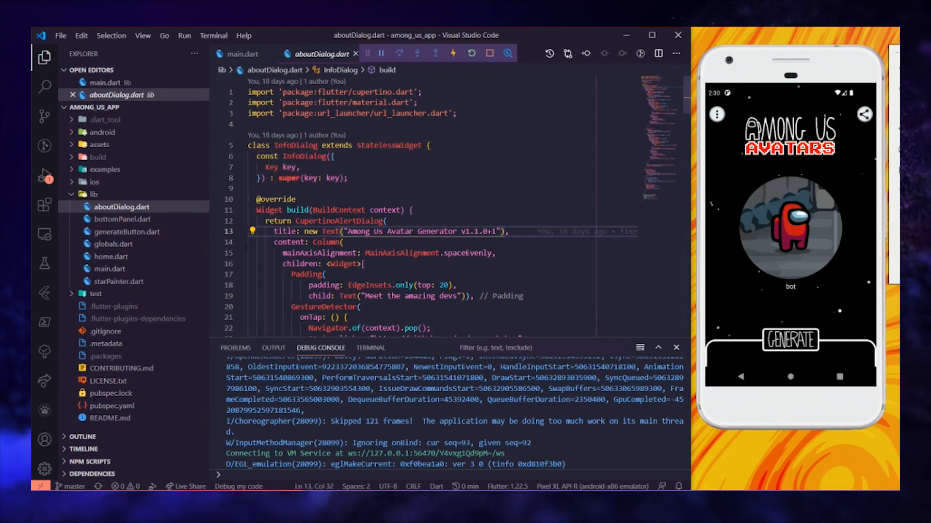
left_click(121, 219)
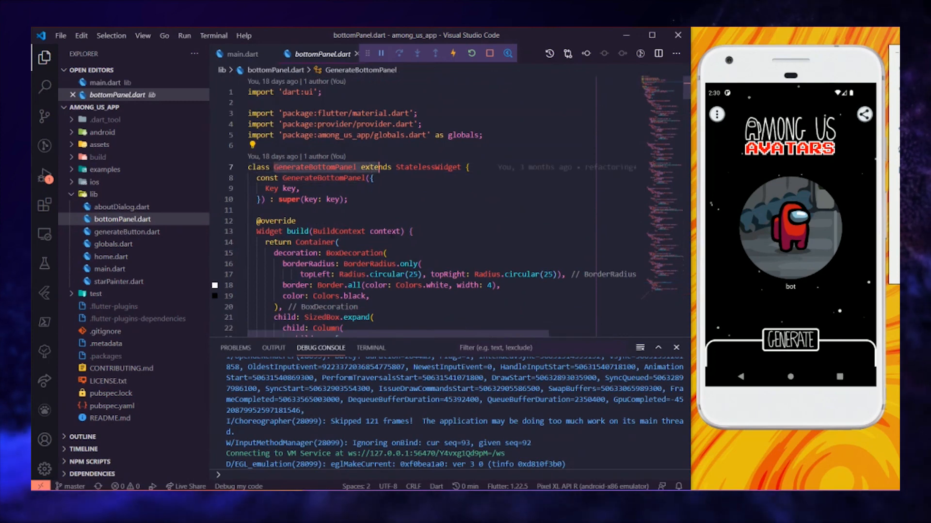
left_click(121, 206)
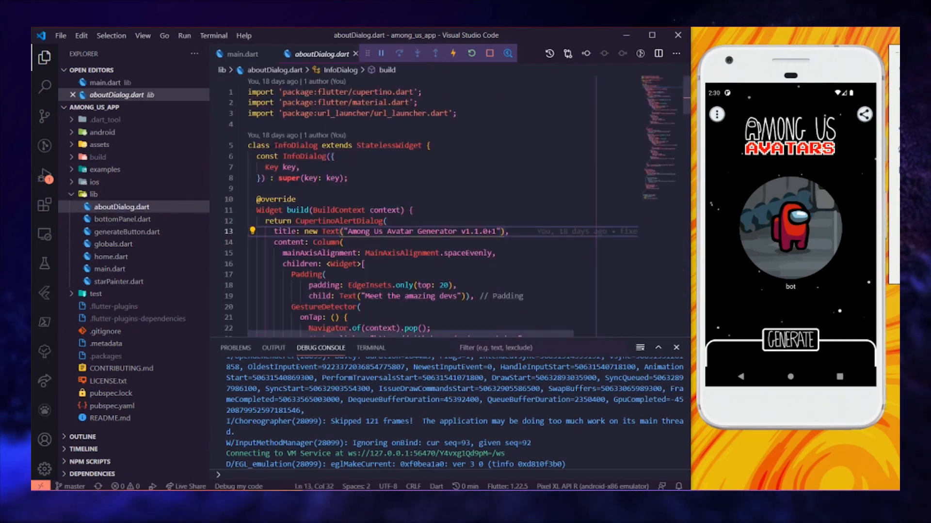
left_click(123, 219)
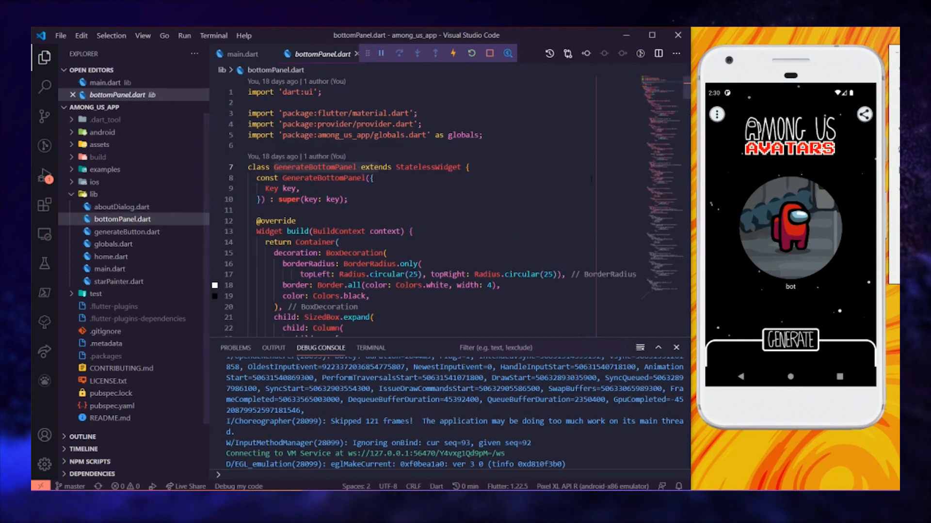